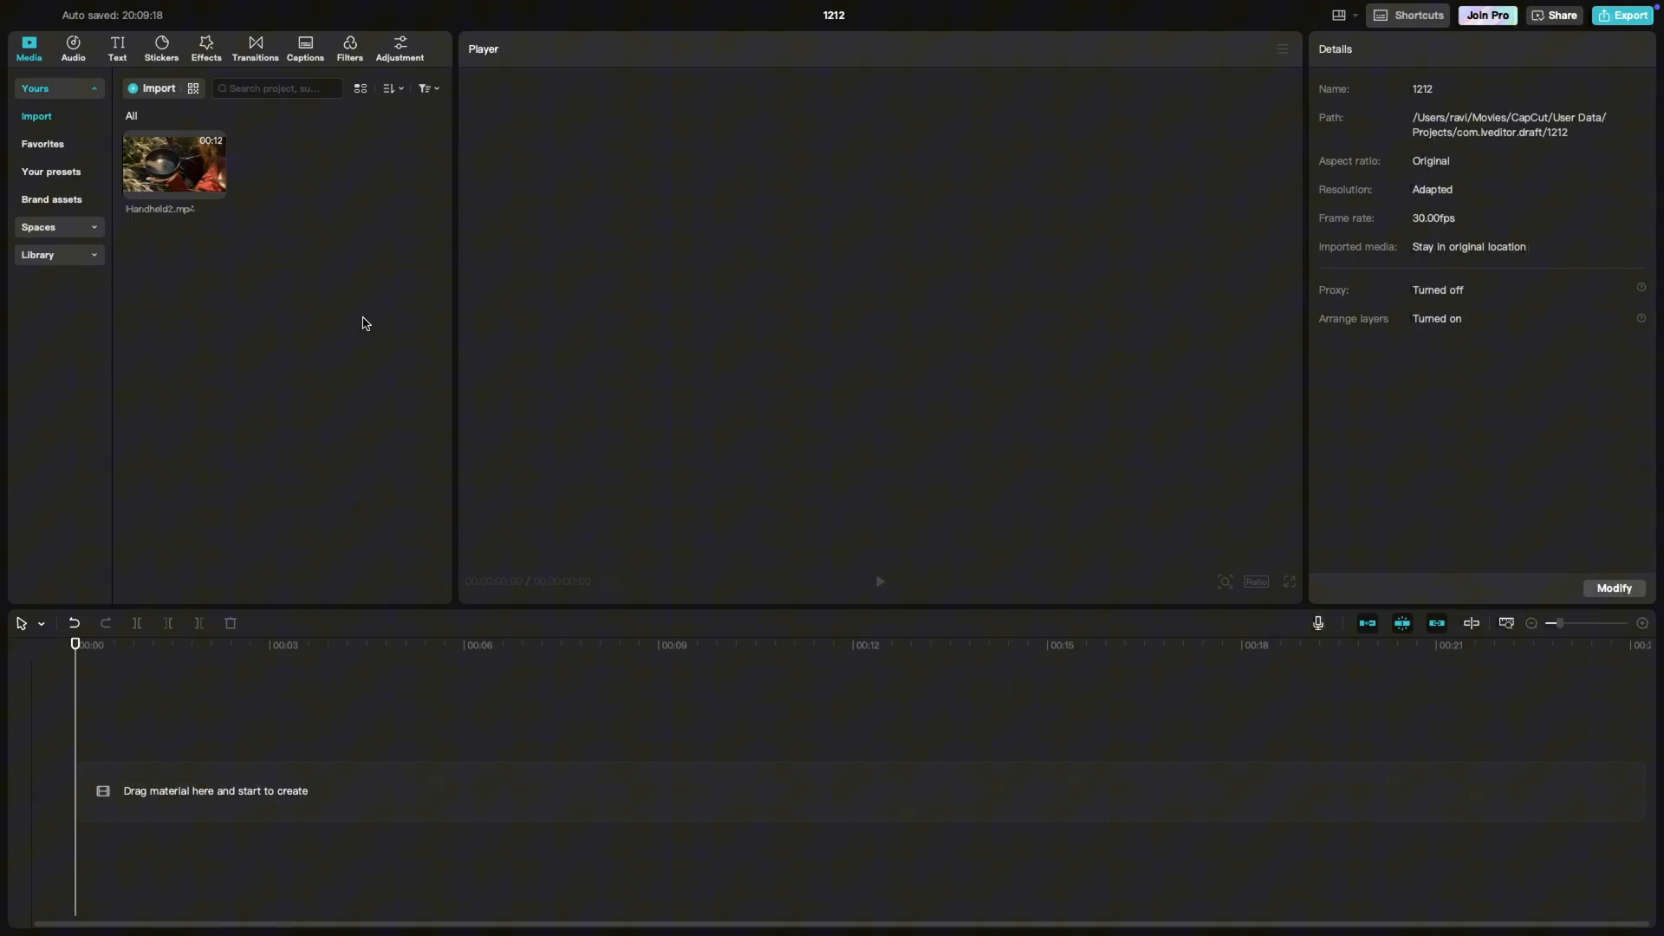
{"action": "mouse_move", "coordinate": [175, 173]}
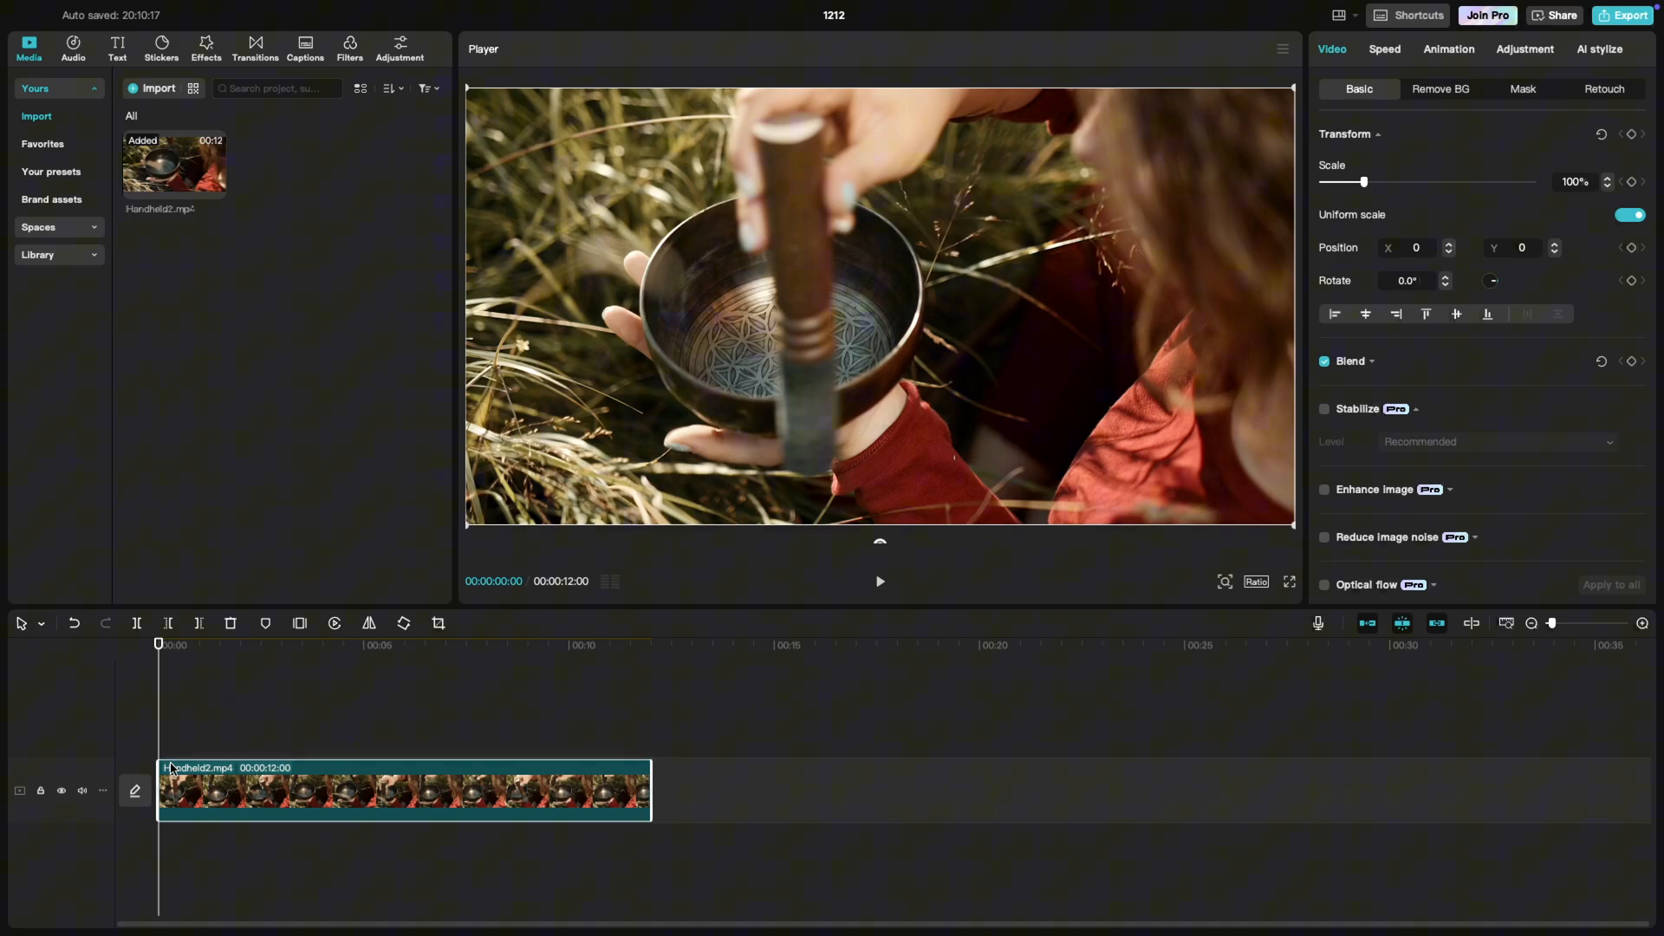
{"action": "left_click", "coordinate": [879, 581]}
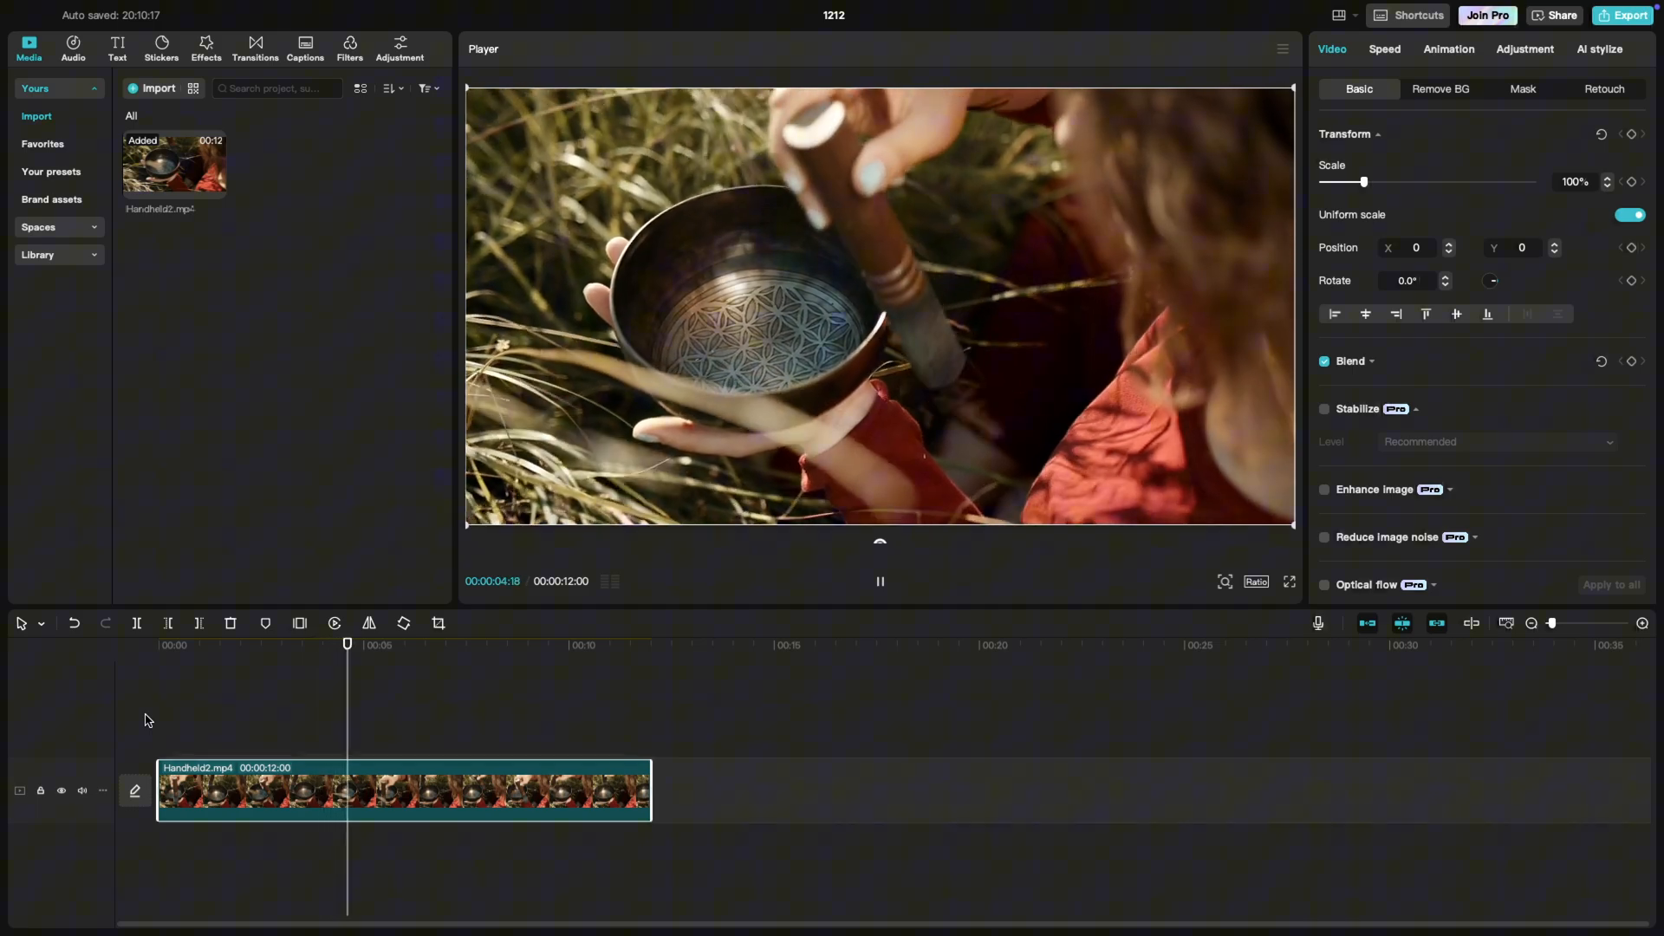
{"action": "left_click", "coordinate": [878, 581]}
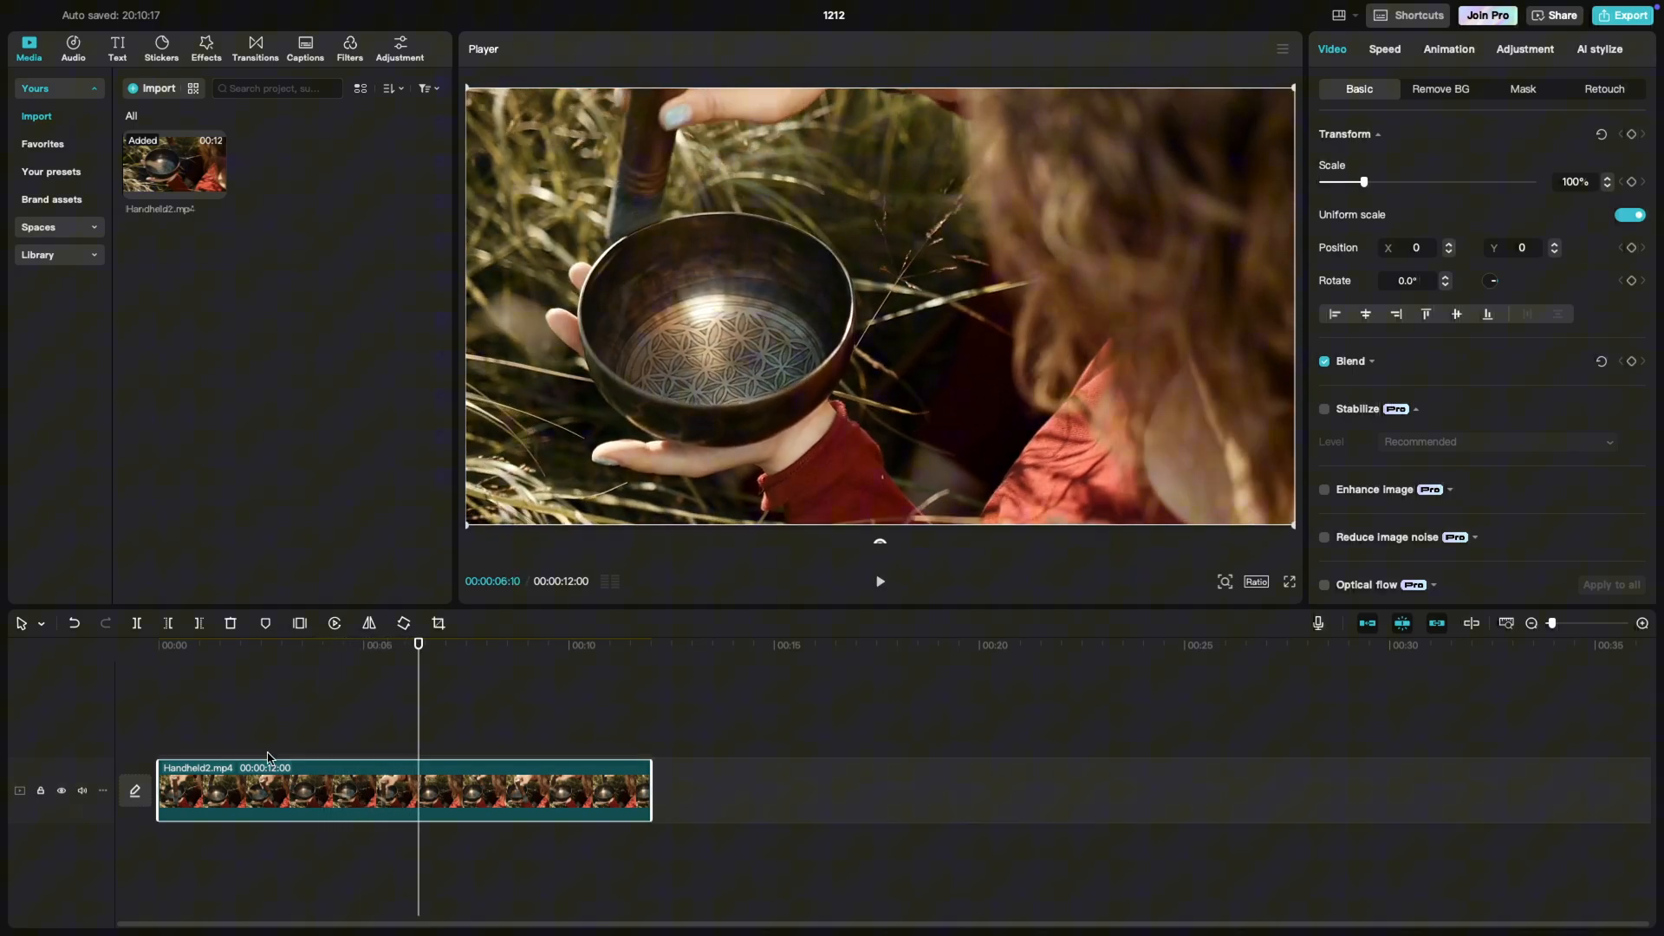
{"action": "mouse_move", "coordinate": [1324, 384]}
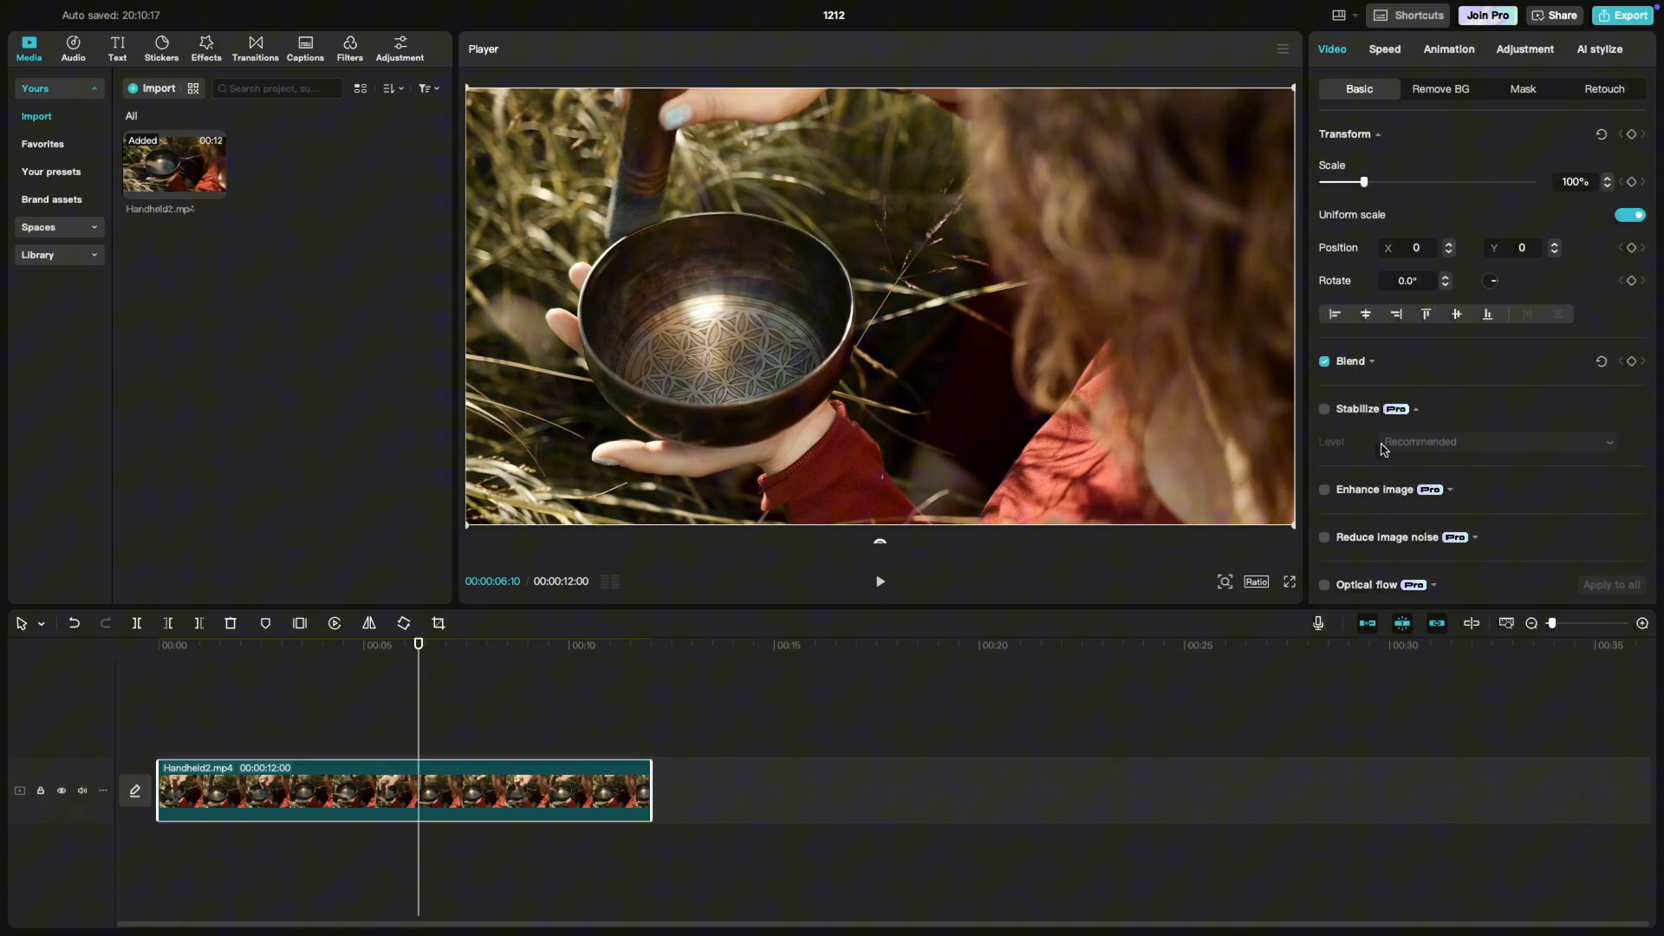
- Enable Stabilize on the Handheld2 clip and show the Recommended level choices
{"action": "left_click", "coordinate": [1325, 409]}
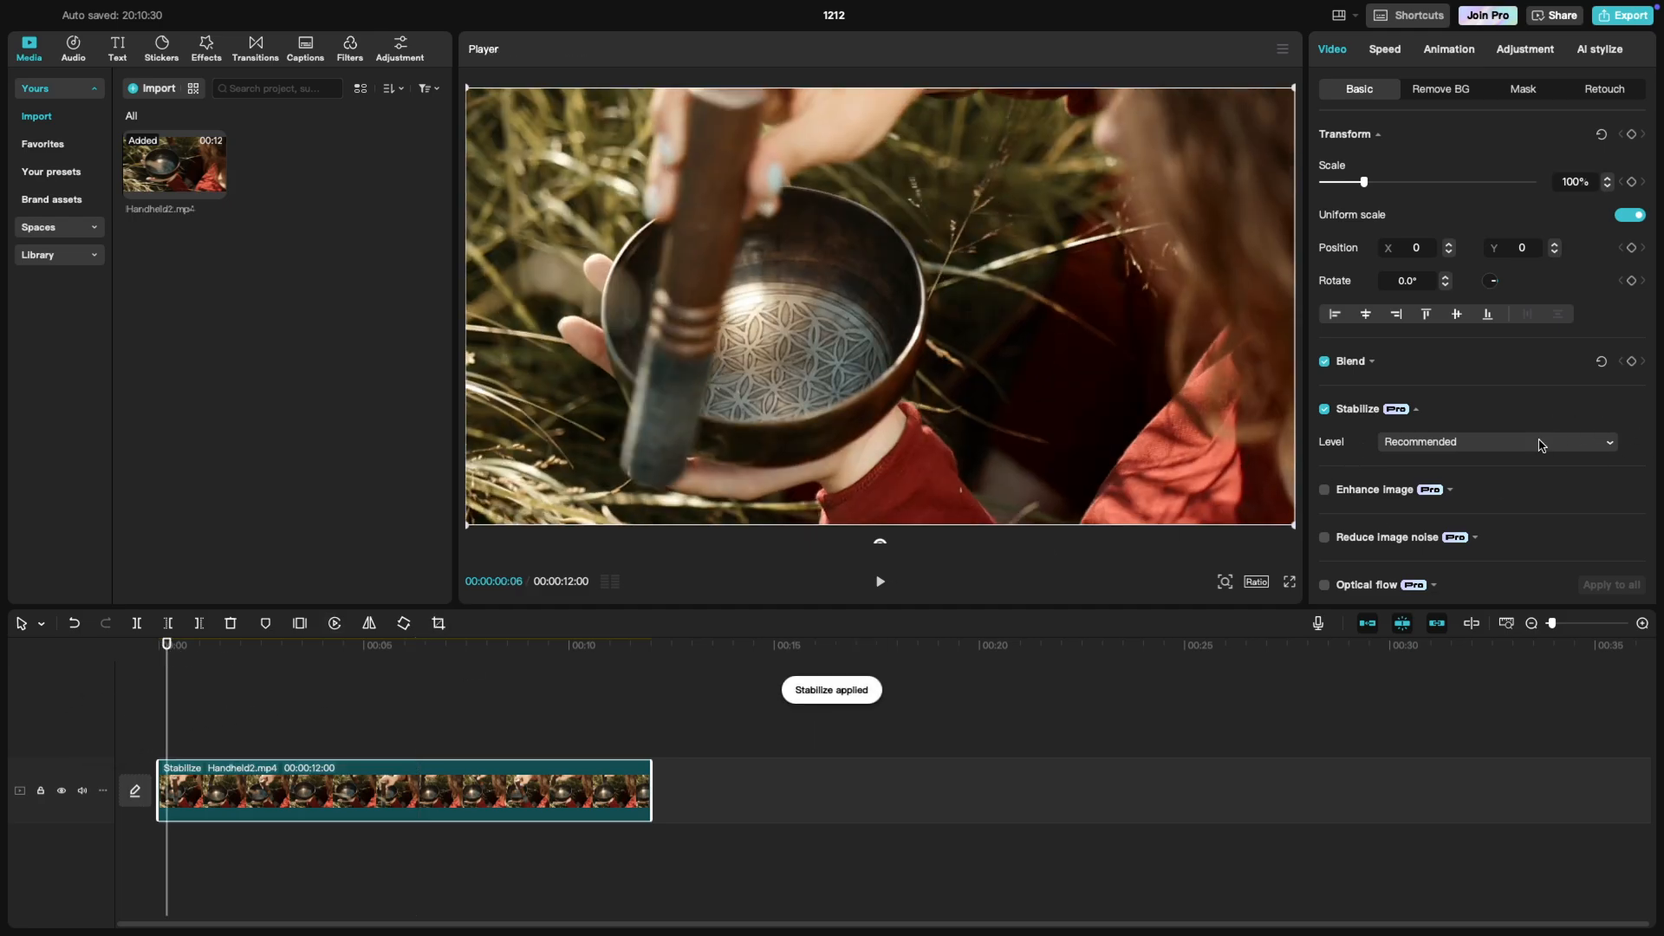
{"action": "left_click", "coordinate": [1497, 443]}
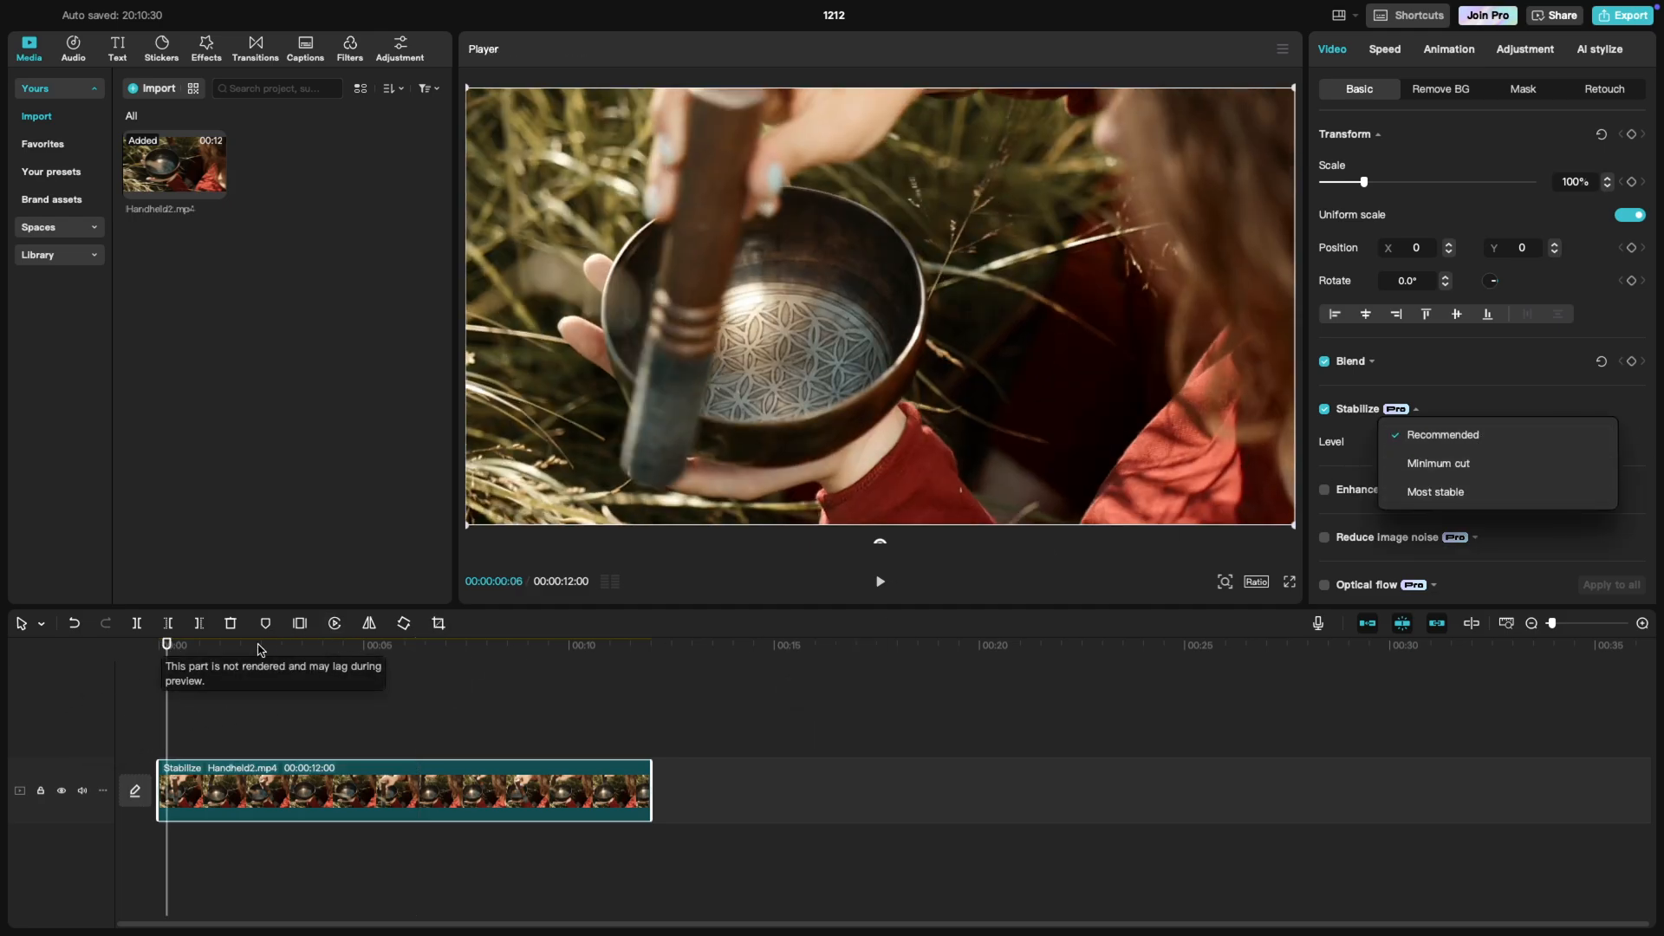
{"action": "left_click", "coordinate": [1441, 434]}
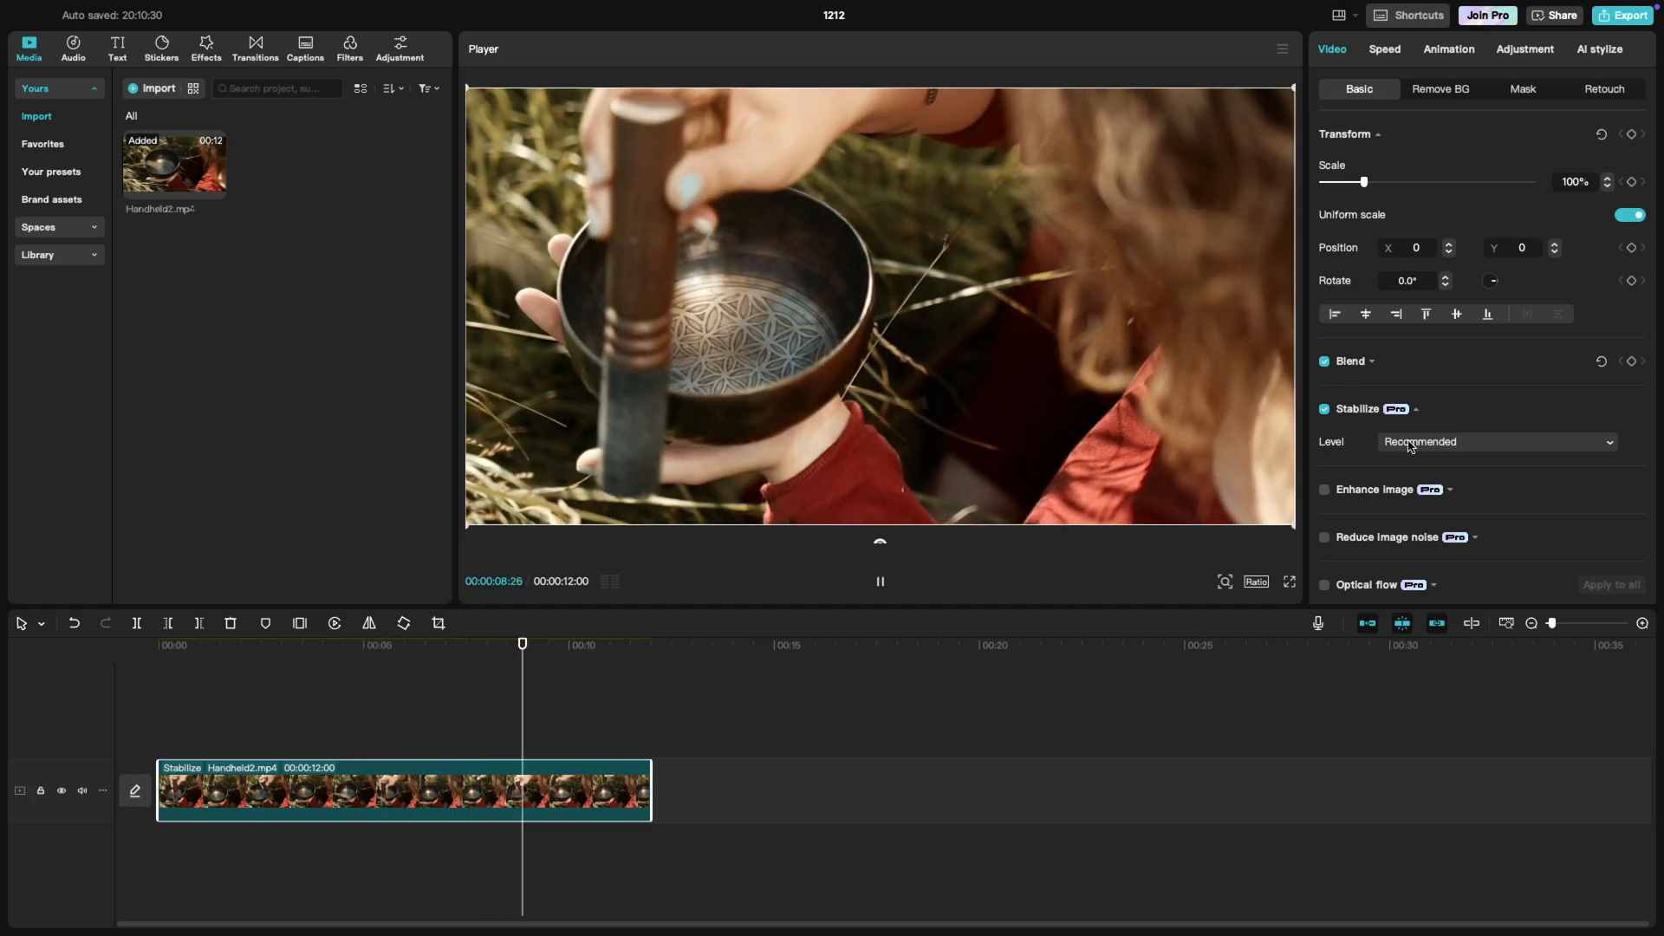
{"action": "left_click", "coordinate": [1497, 441]}
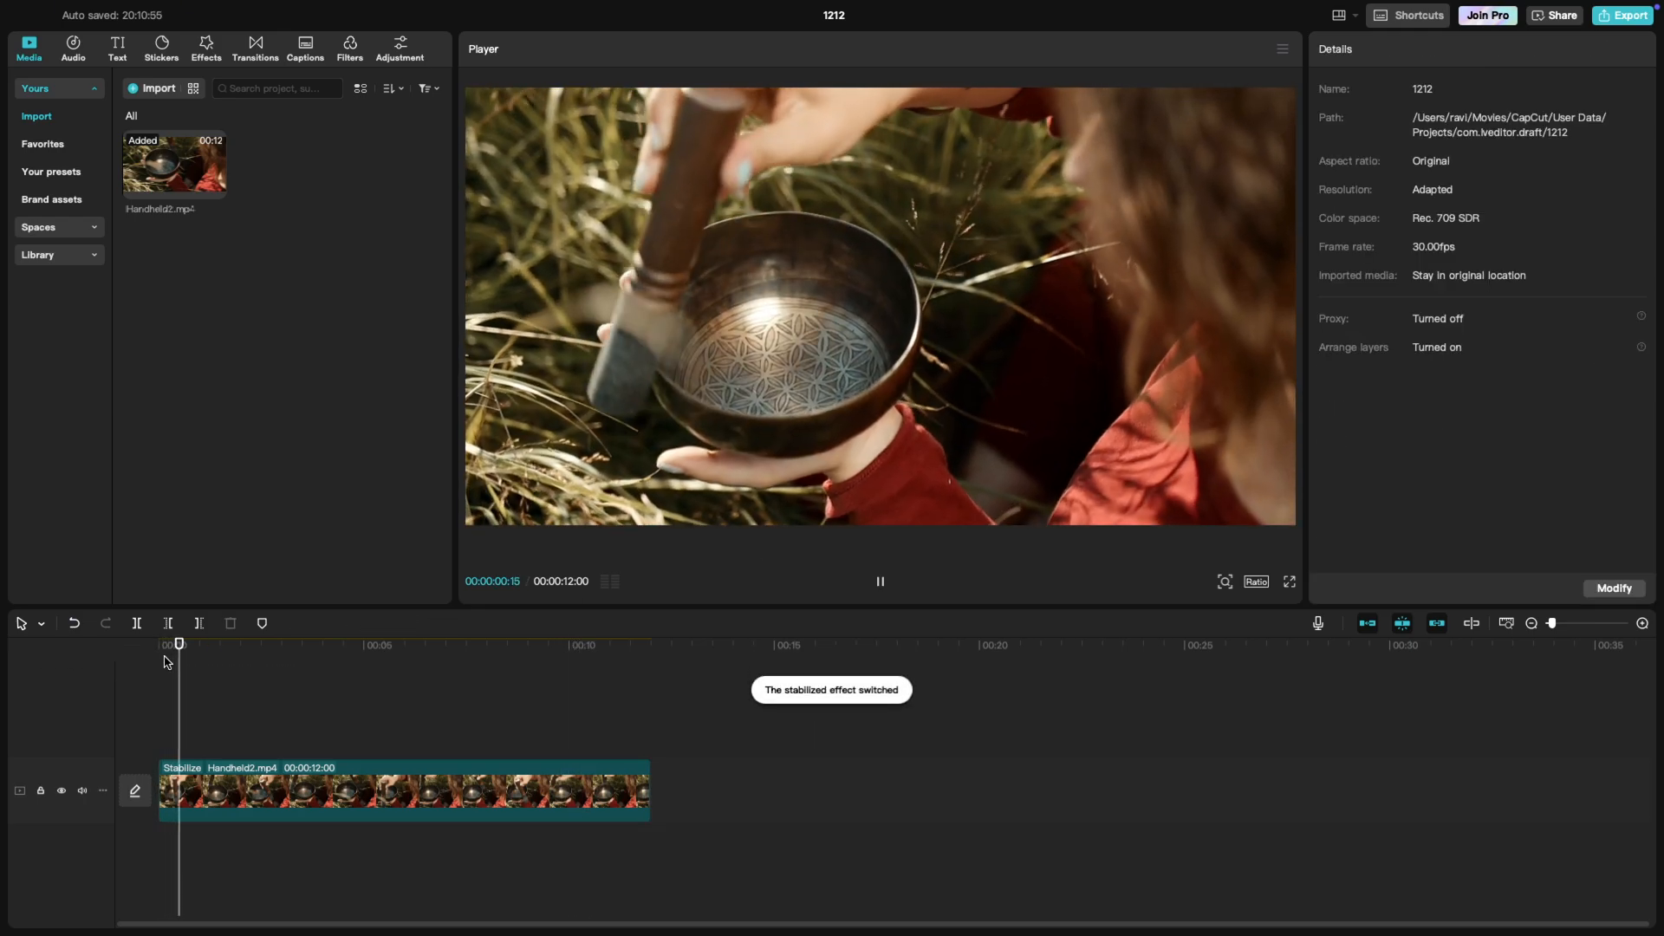
- Select the Handheld2 clip and switch its stabilization level to Most stable
{"action": "left_click", "coordinate": [403, 790]}
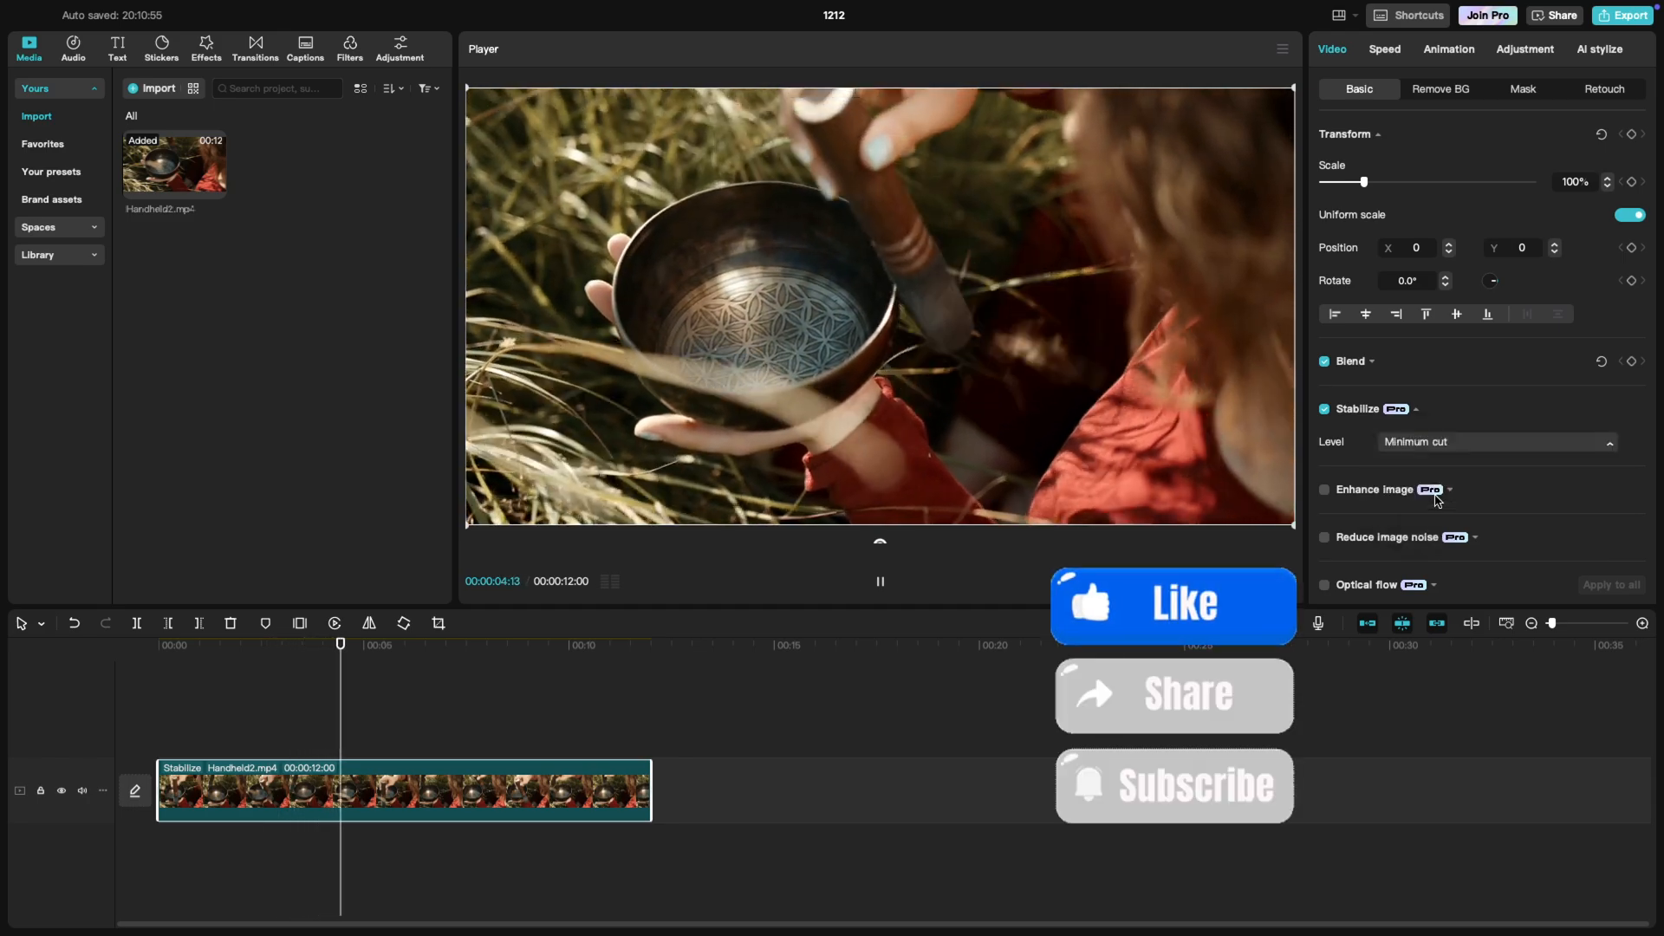
{"action": "left_click", "coordinate": [1494, 441]}
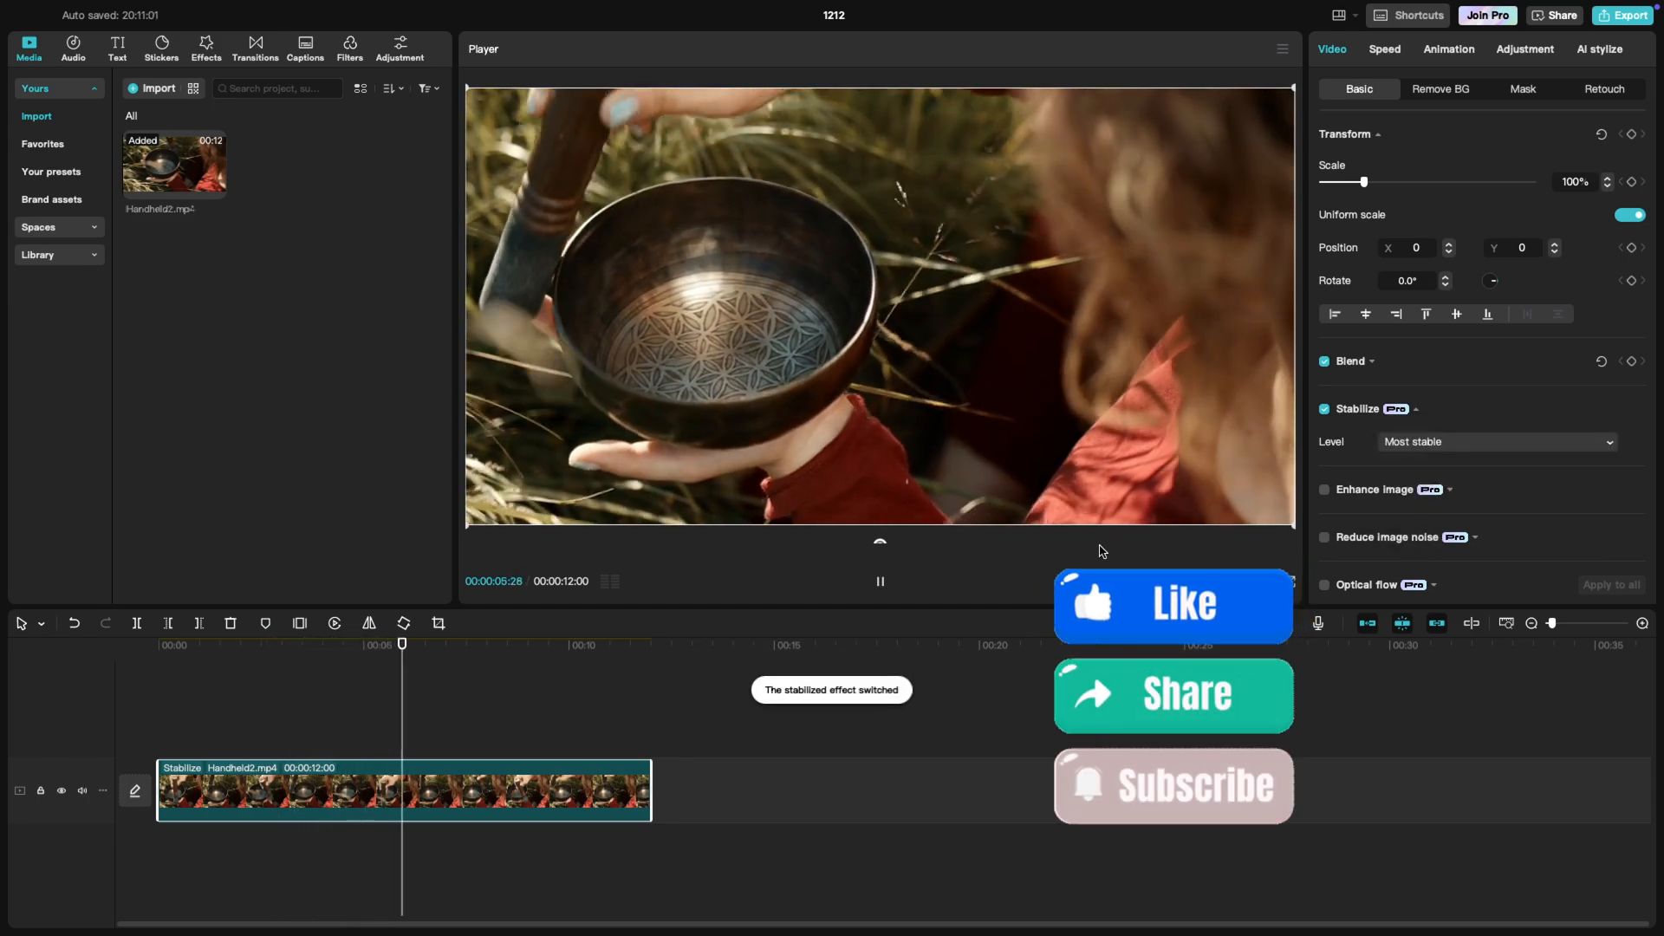